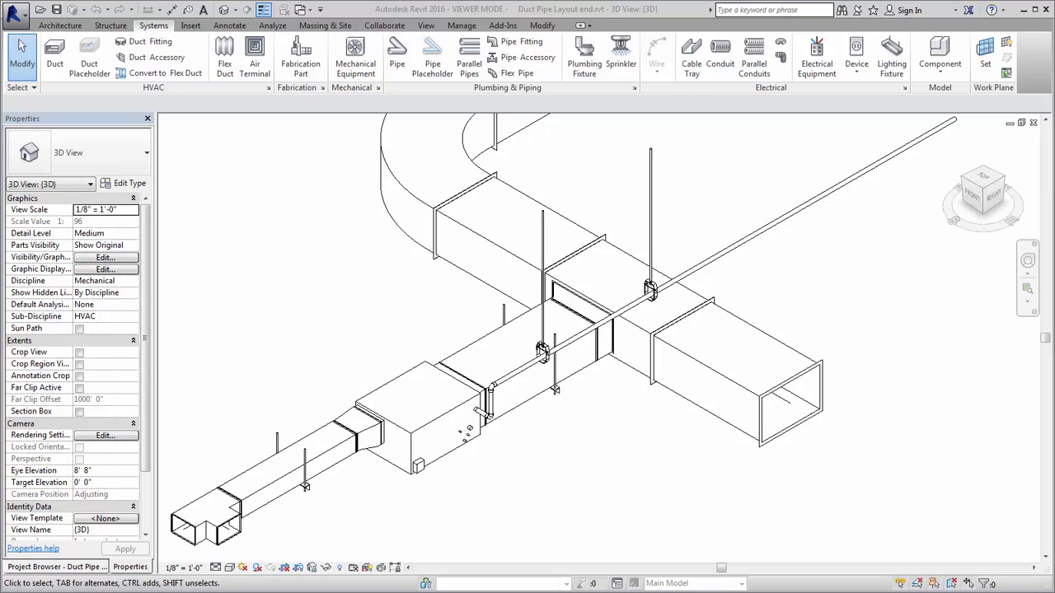
mouse_move(610, 455)
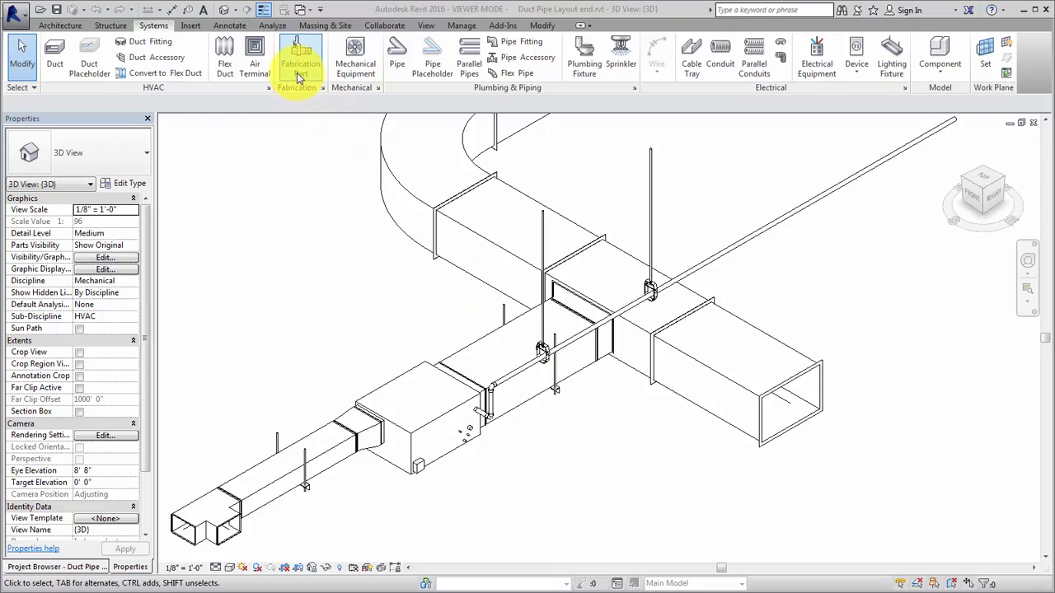
Open the fabrication parts catalogue with +2in WG rectangular ductwork and place a tap on the main duct.
click(300, 58)
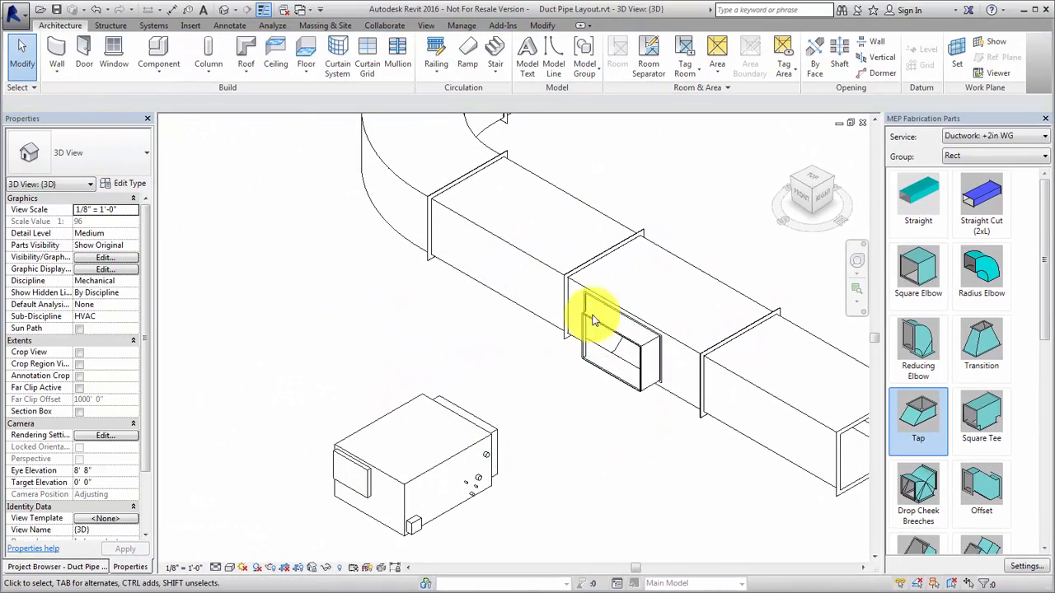
Connect a straight fabrication duct to the tap on the main duct.
click(918, 197)
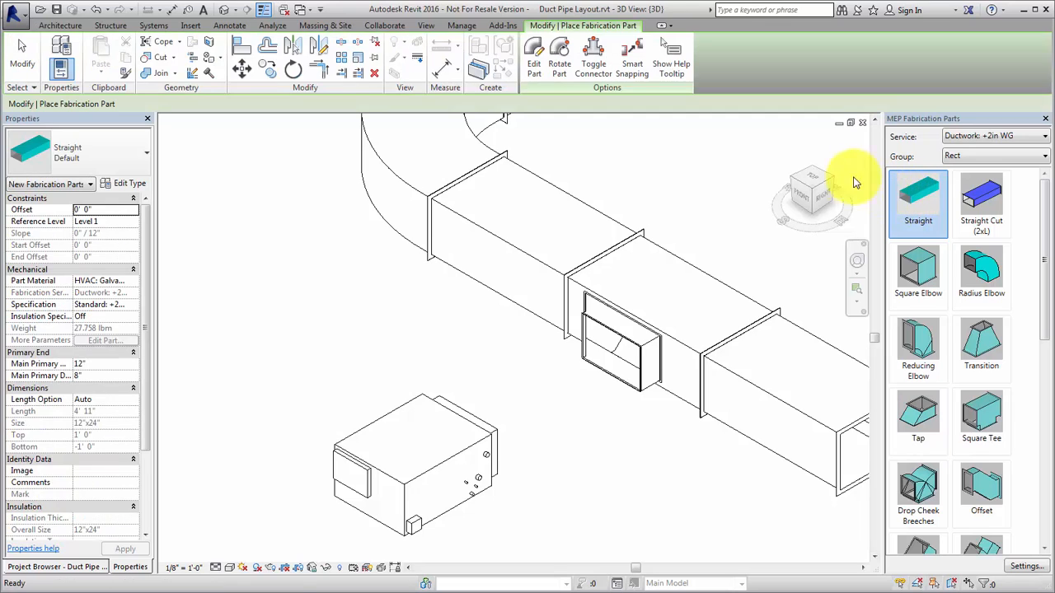
click(614, 350)
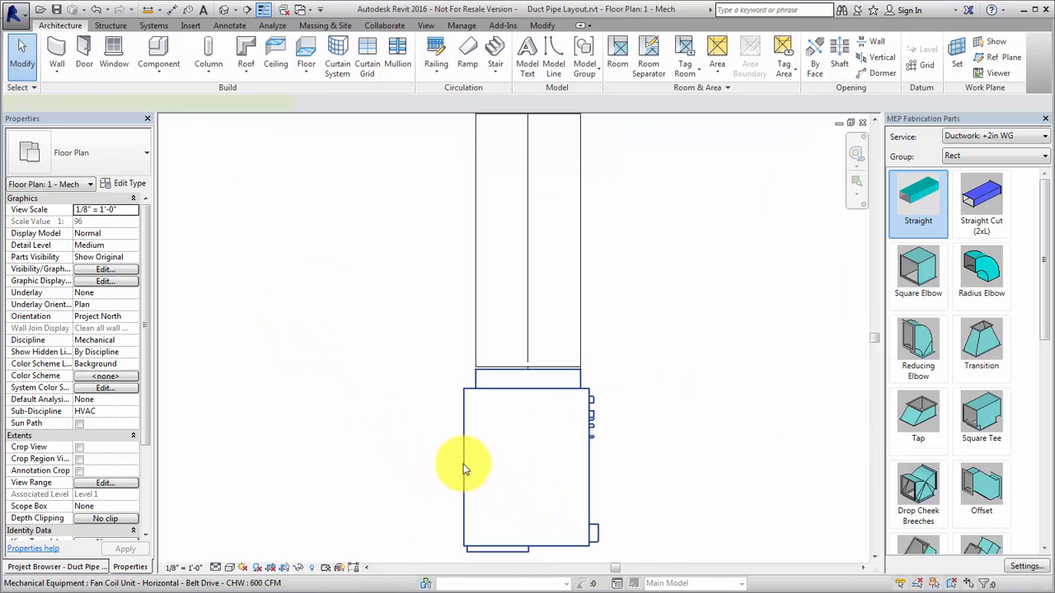
Drag the fan coil unit onto the straight duct's end connector.
click(511, 462)
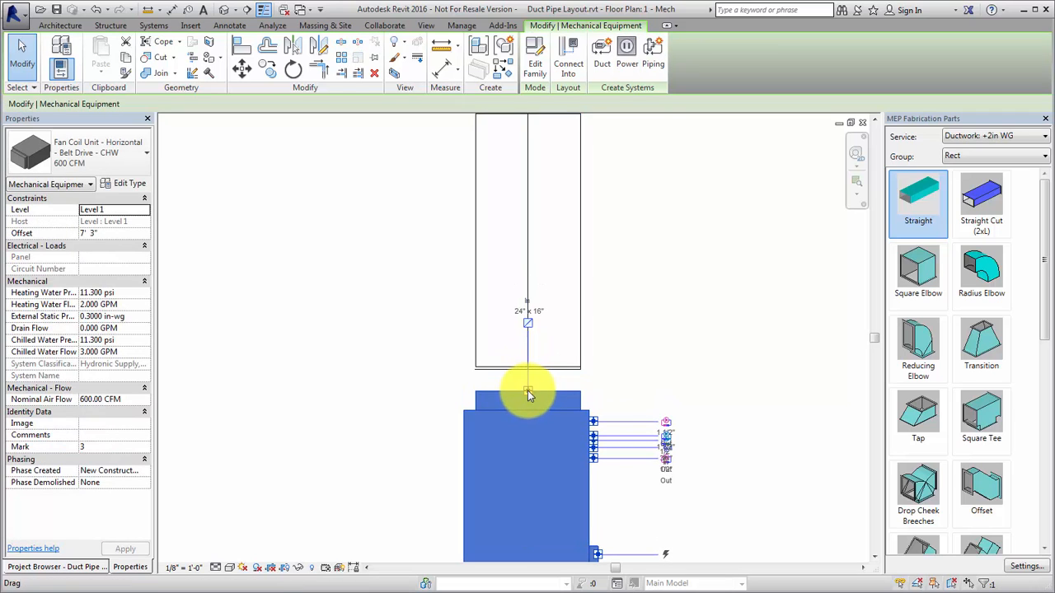
drag(527, 394, 528, 370)
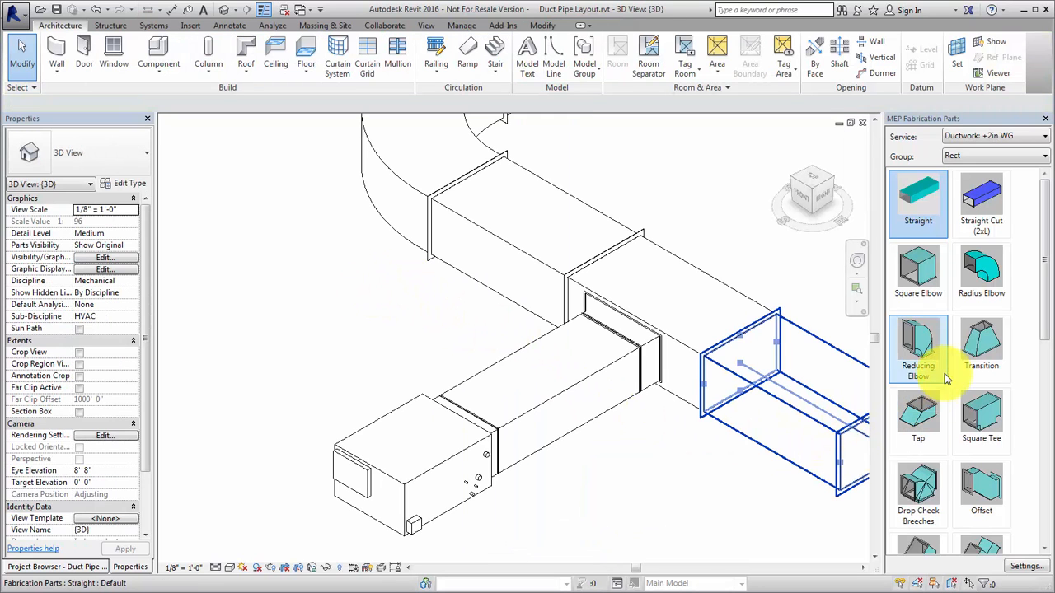
Attach a fabrication transition to the fan coil unit's open connector.
click(980, 346)
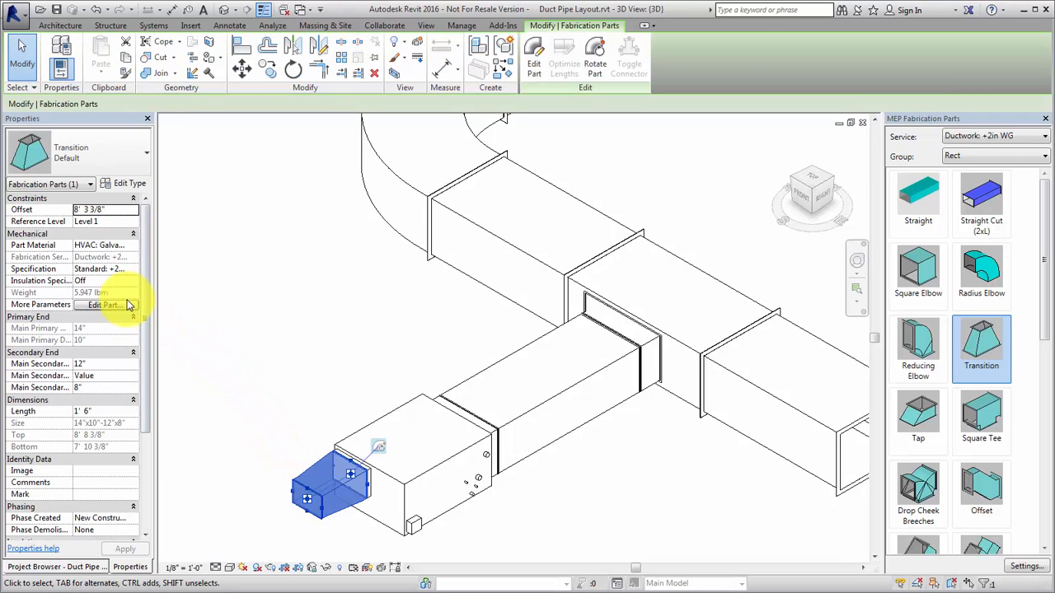
Edit the transition to a 12 in length with a Flat Top offset depth.
click(101, 305)
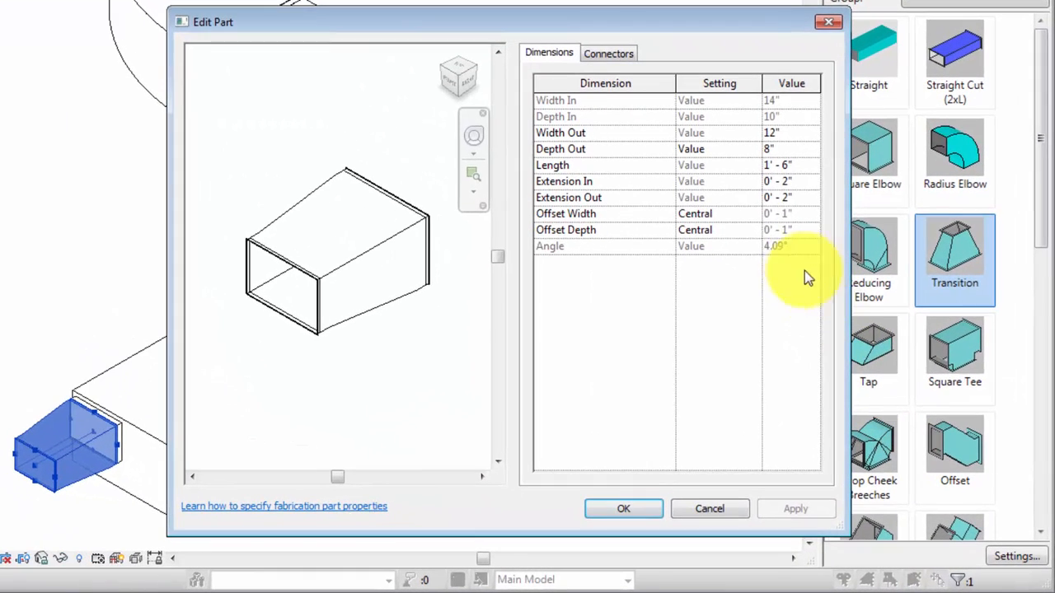
click(777, 165)
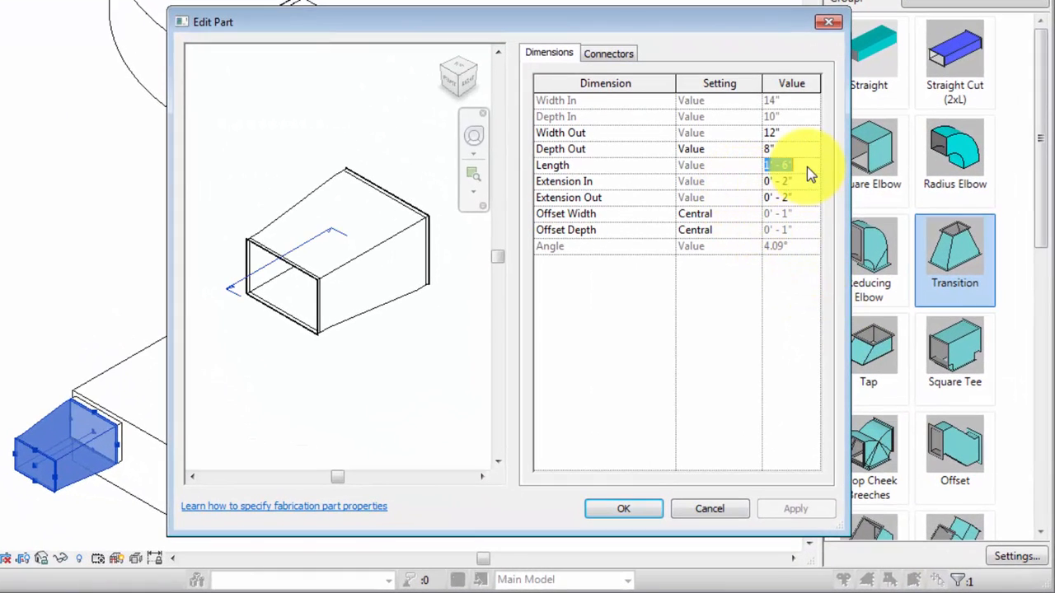
text(12)
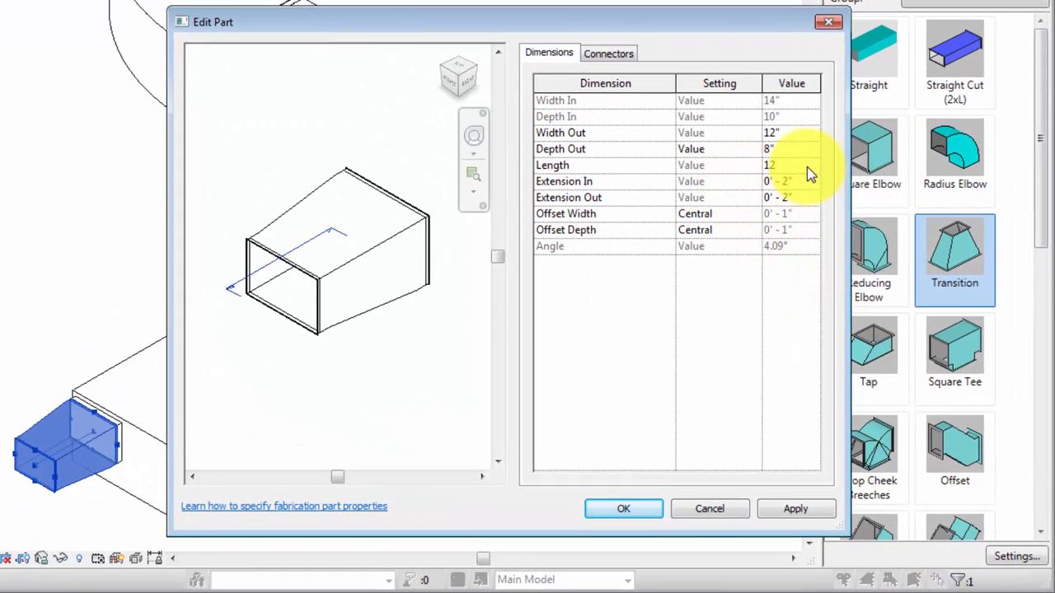
mouse_move(461, 70)
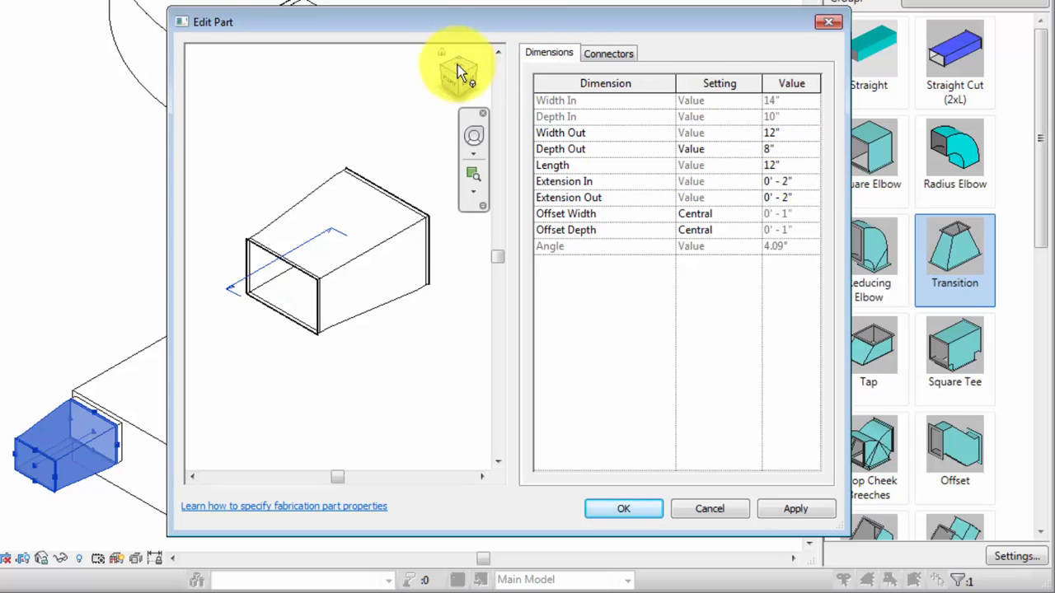
click(789, 164)
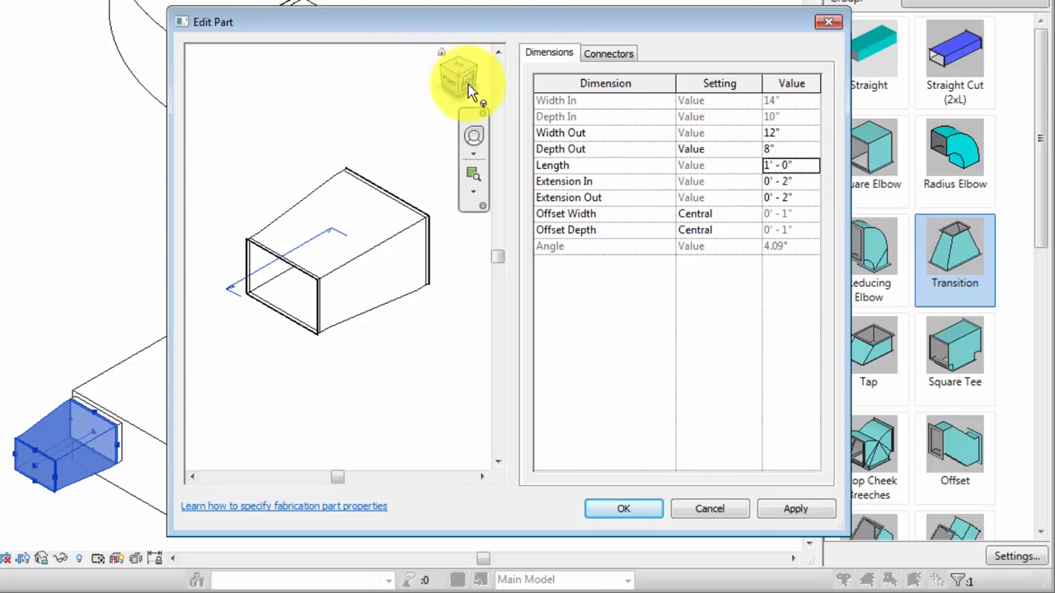
click(468, 78)
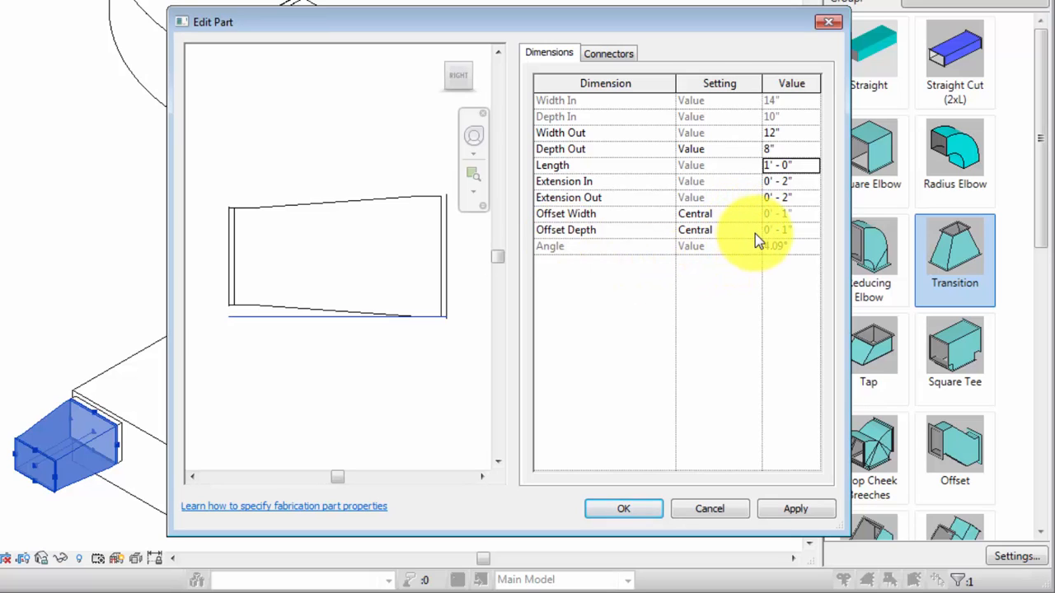
click(717, 230)
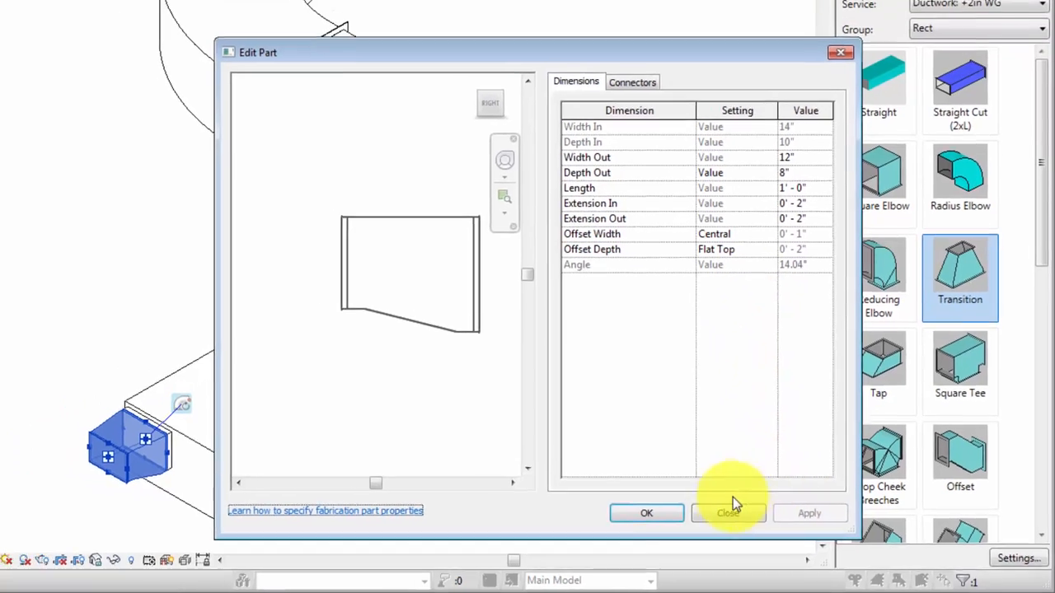
click(728, 513)
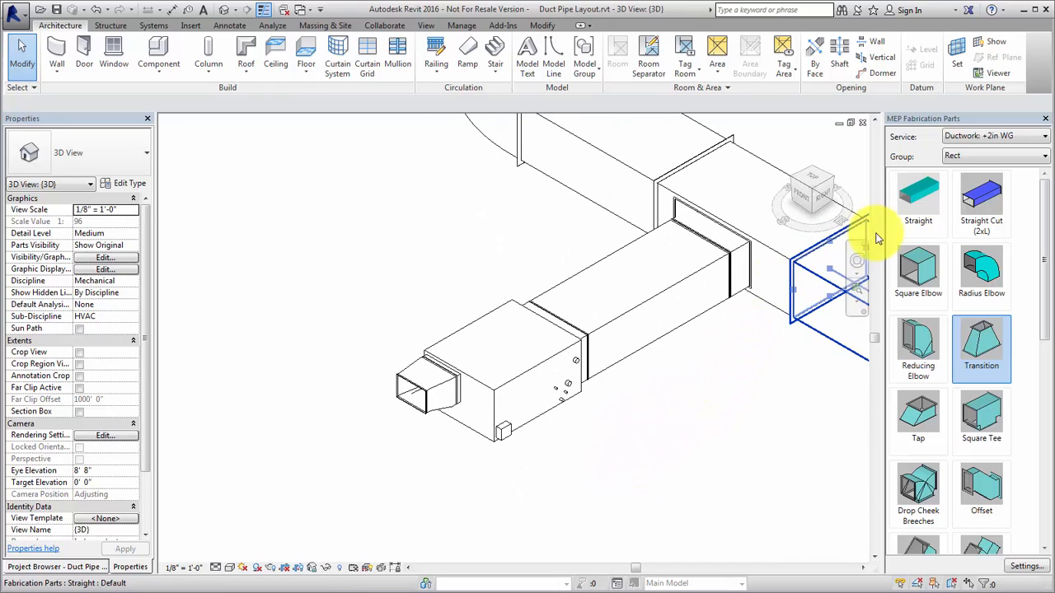
Add a straight duct and square tee off the transition's open end.
click(918, 198)
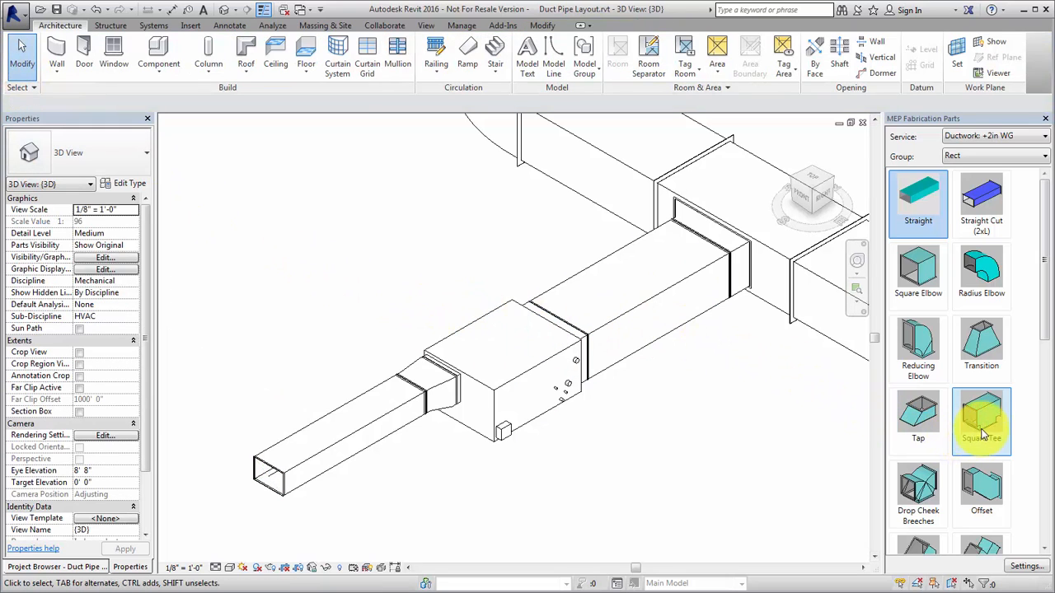
click(980, 420)
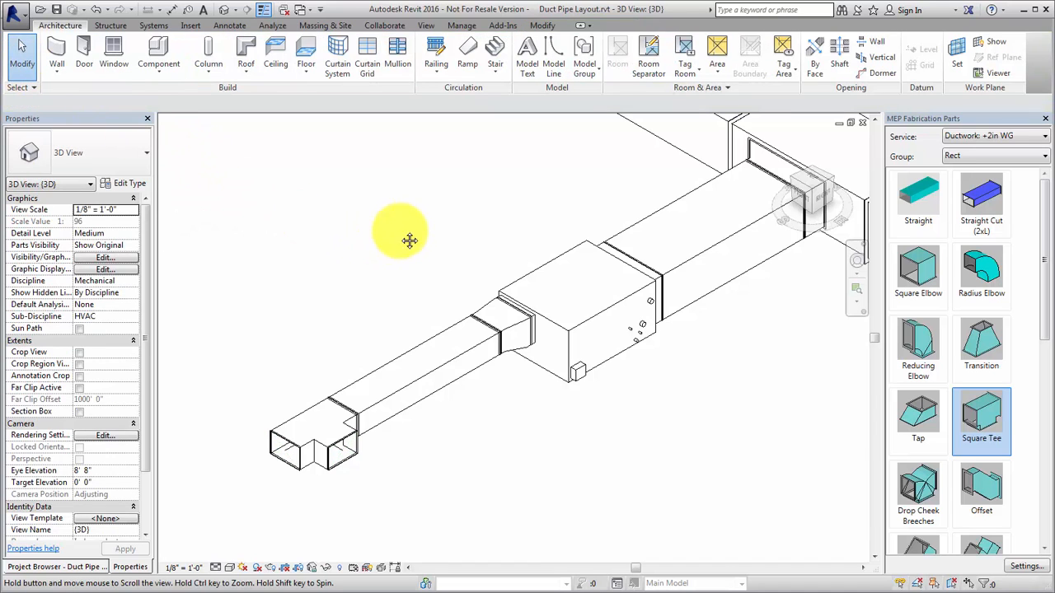
drag(409, 241, 437, 358)
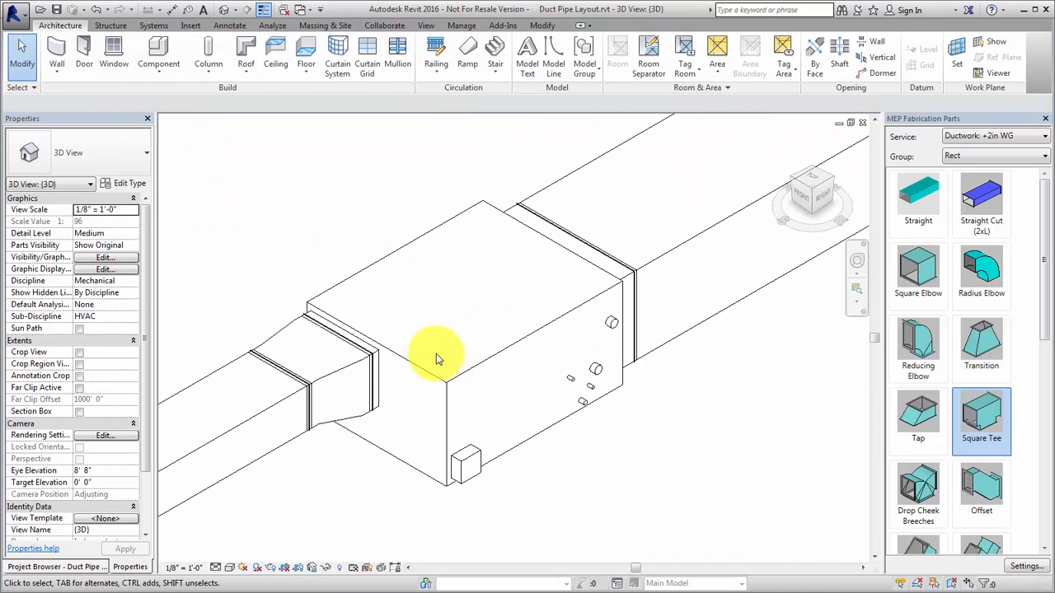
click(993, 136)
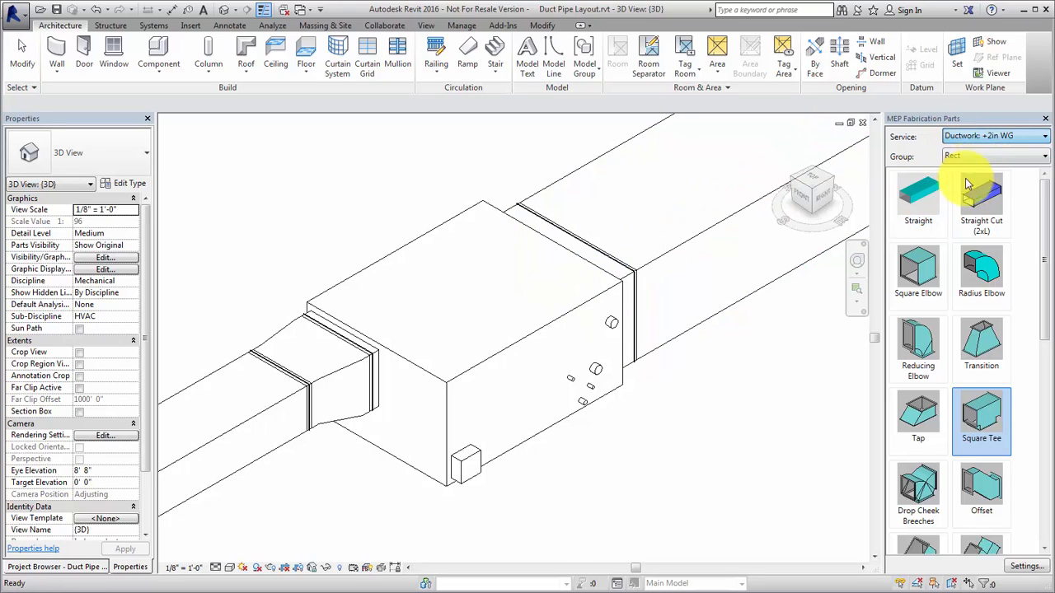
Switch to WeldXCopper piping and run a CU pipe up from the unit's connector.
click(988, 136)
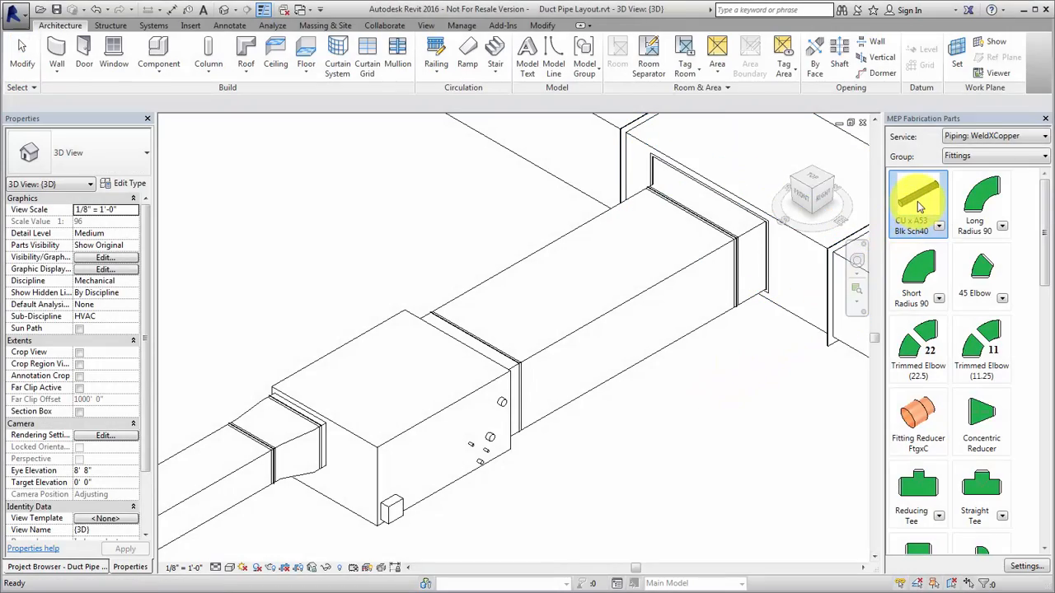
click(918, 202)
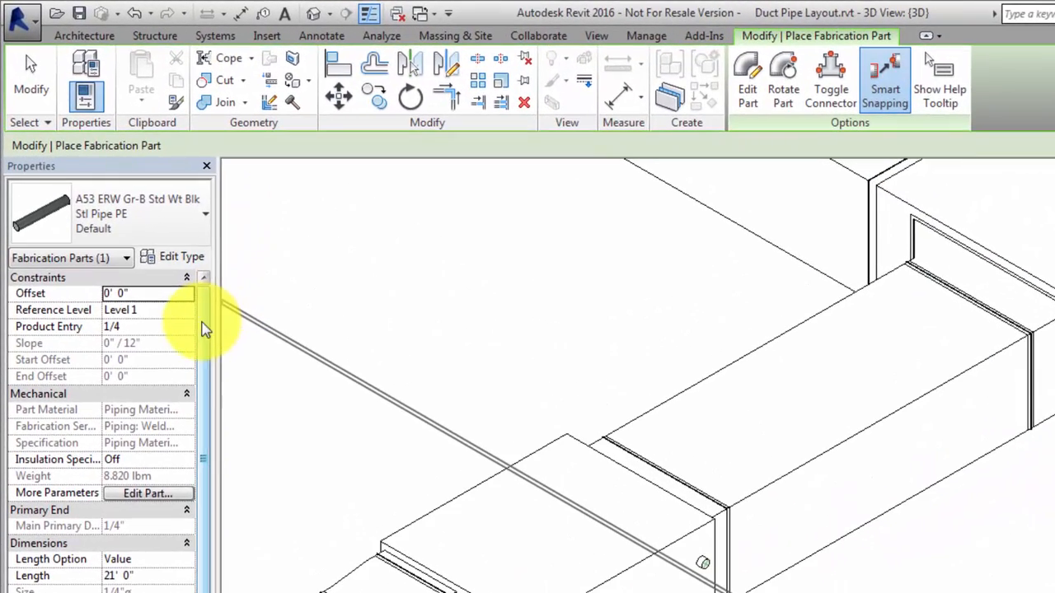
click(187, 327)
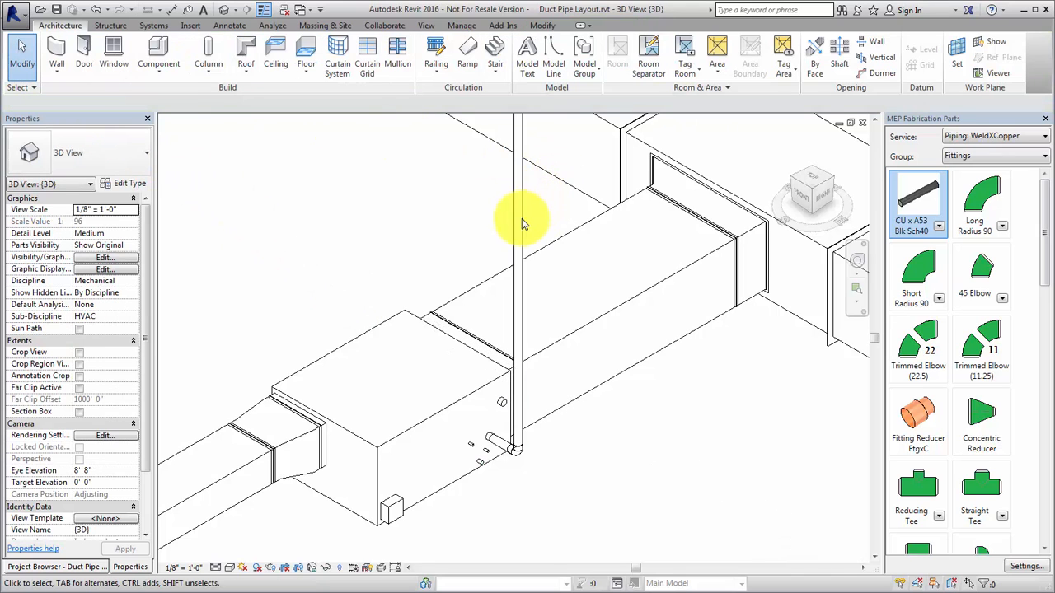
Cap the copper riser with a Short Radius 90 elbow.
click(518, 223)
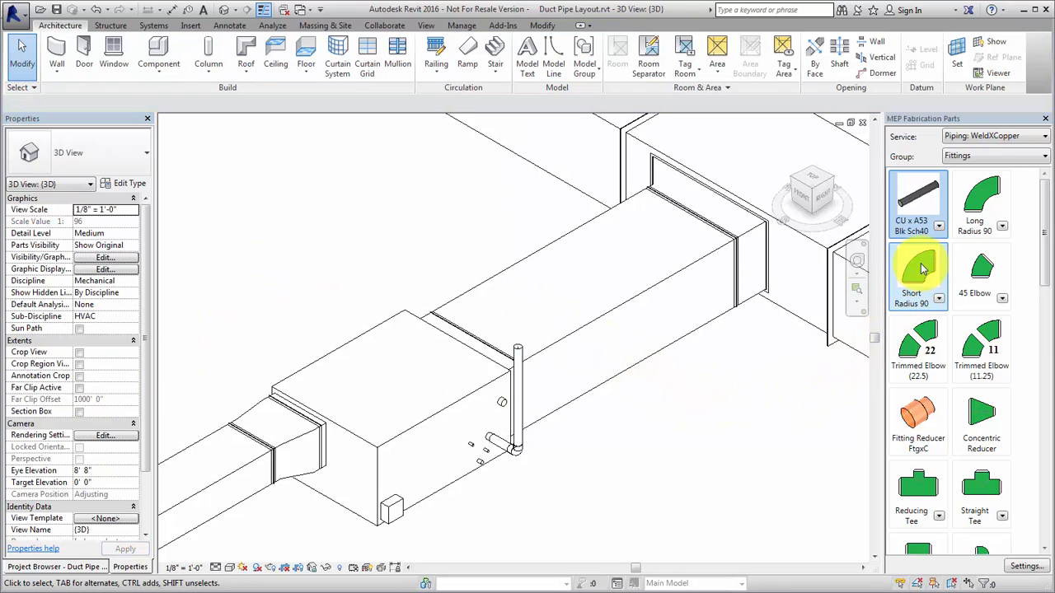
click(918, 276)
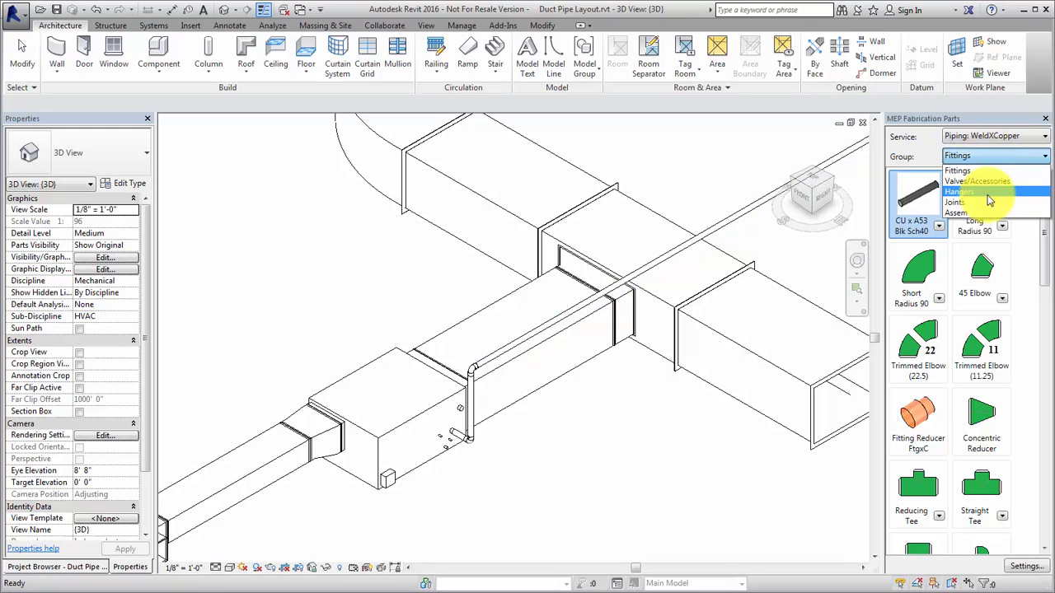
Place clevis hangers from the Hangers group on the horizontal copper pipe.
click(959, 192)
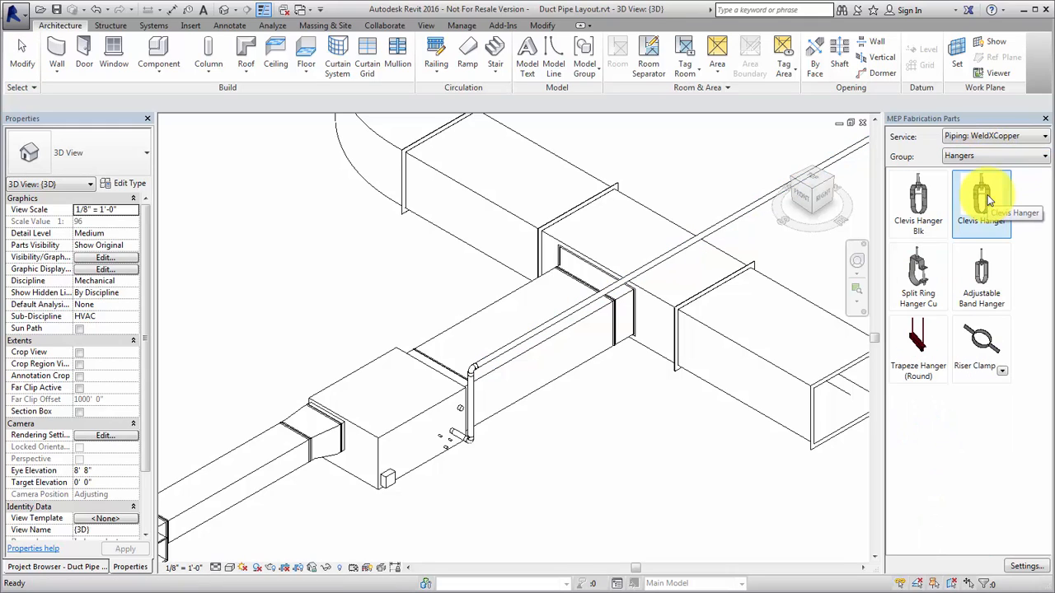
click(980, 204)
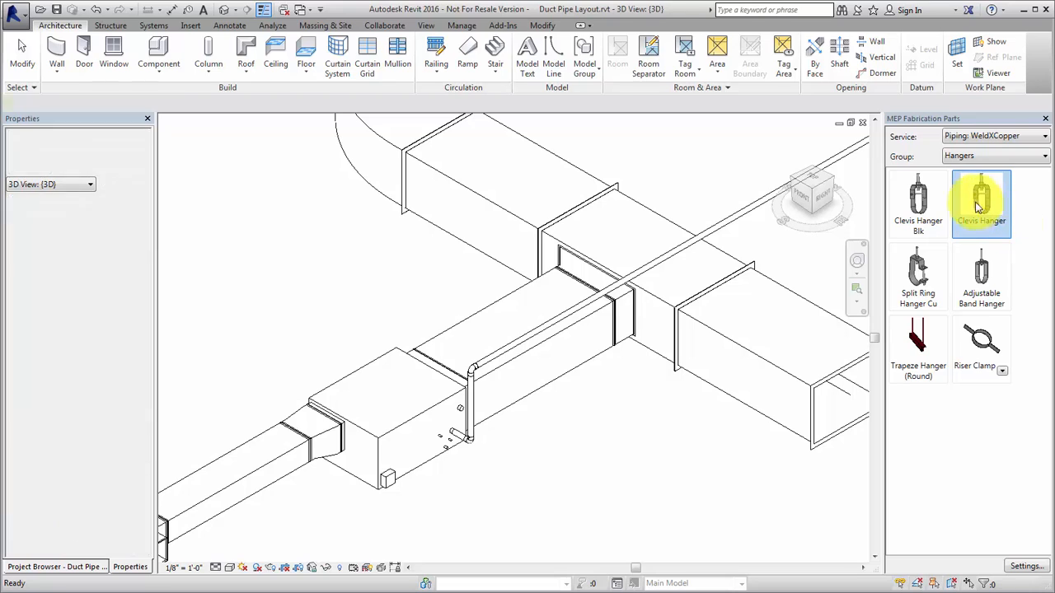
click(981, 202)
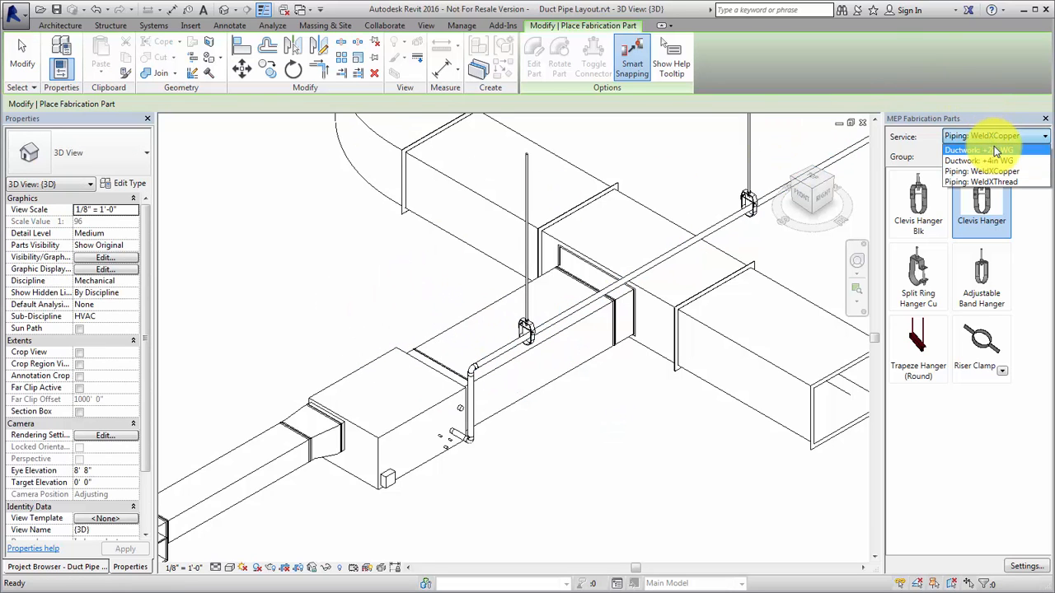
Switch the service back to +2in WG ductwork and select the Trapeze Hanger.
click(979, 149)
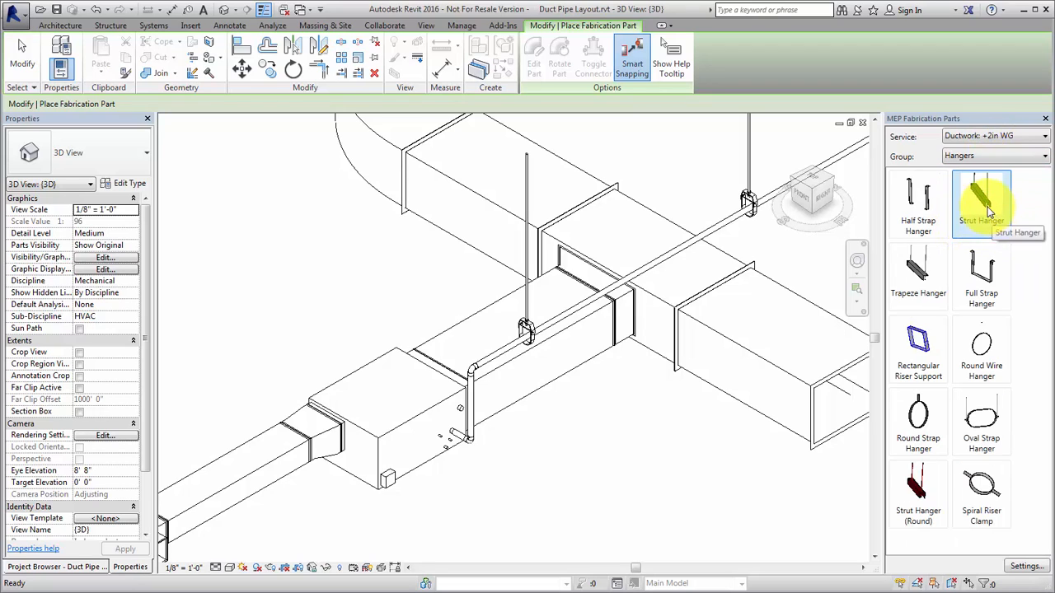
mouse_move(918, 272)
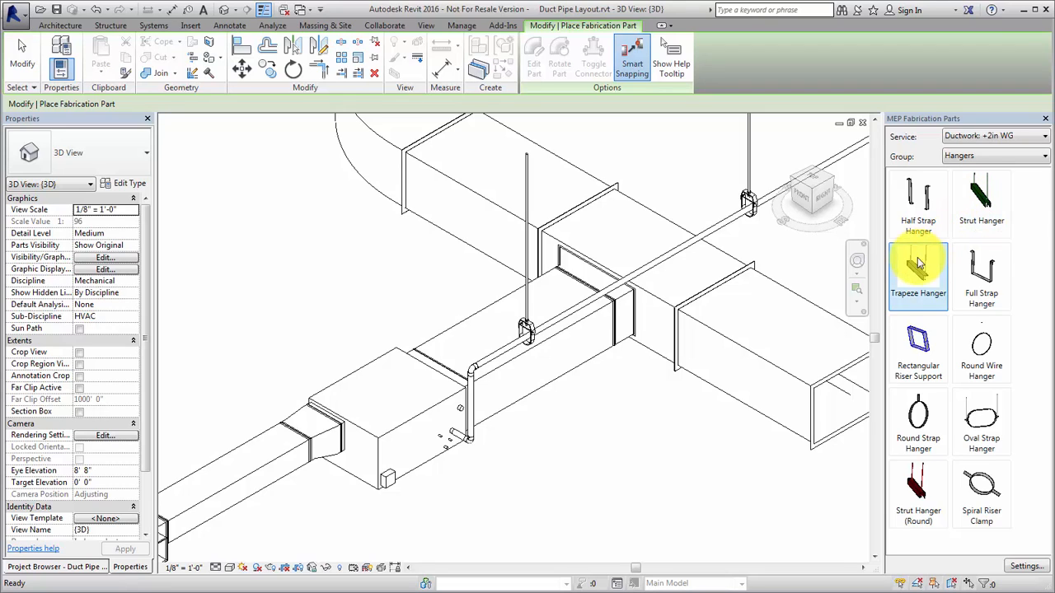
click(918, 272)
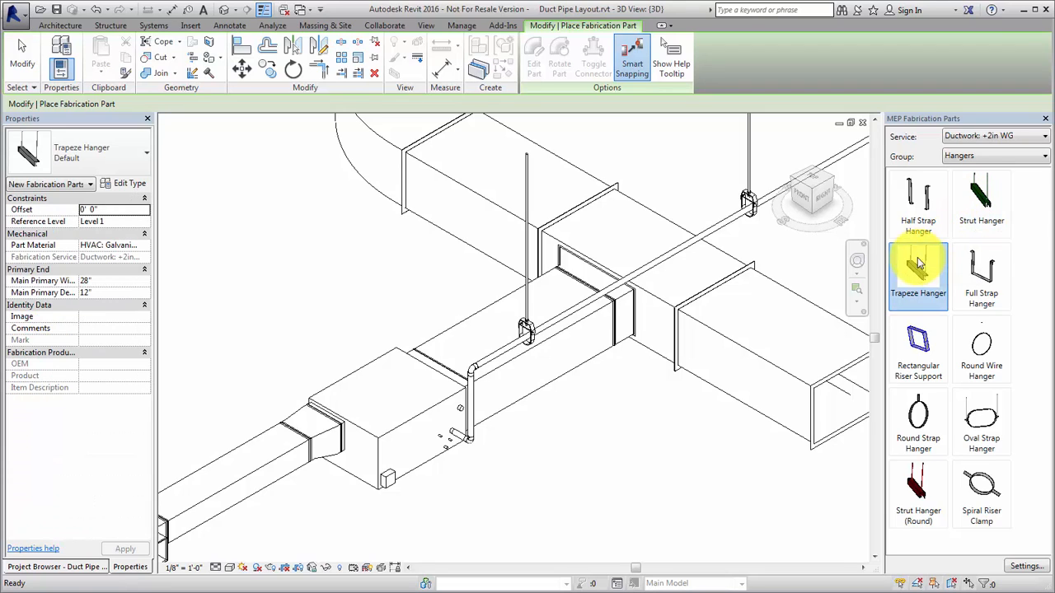